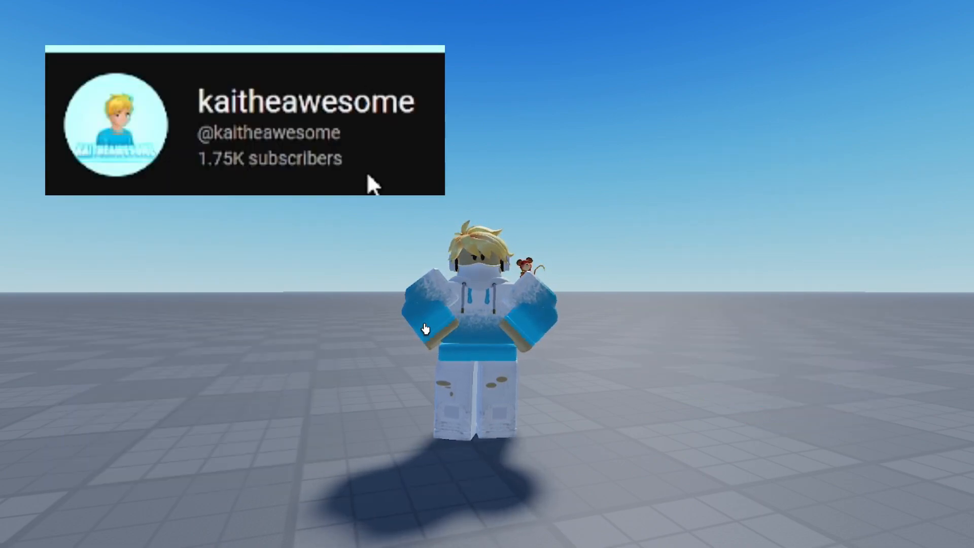
- Insert a RemoteEvent named Give in ReplicatedStorage and a CoilGamepass script in ServerScriptService
{"action": "double_click", "coordinate": [310, 158]}
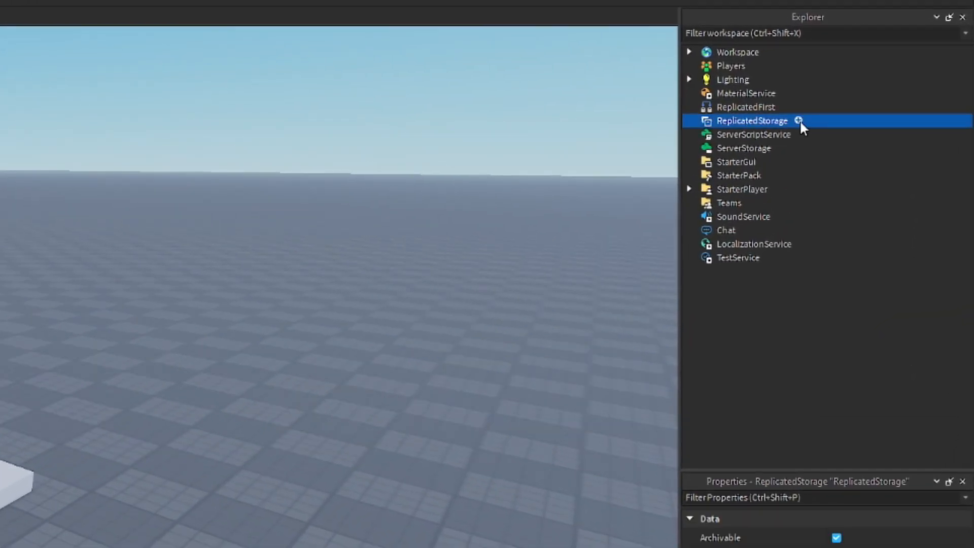
{"action": "left_click", "coordinate": [689, 121]}
{"action": "type", "text": "G"}
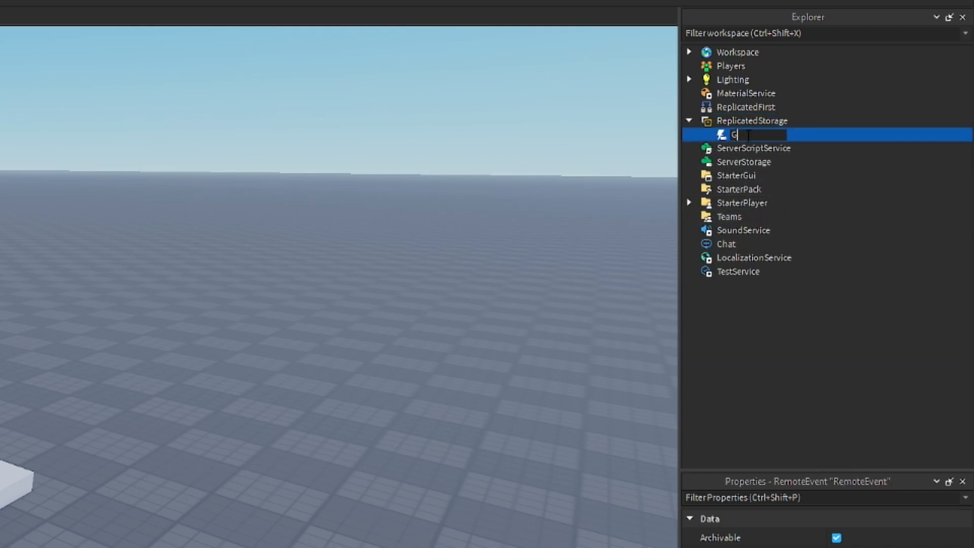
{"action": "left_click", "coordinate": [753, 148]}
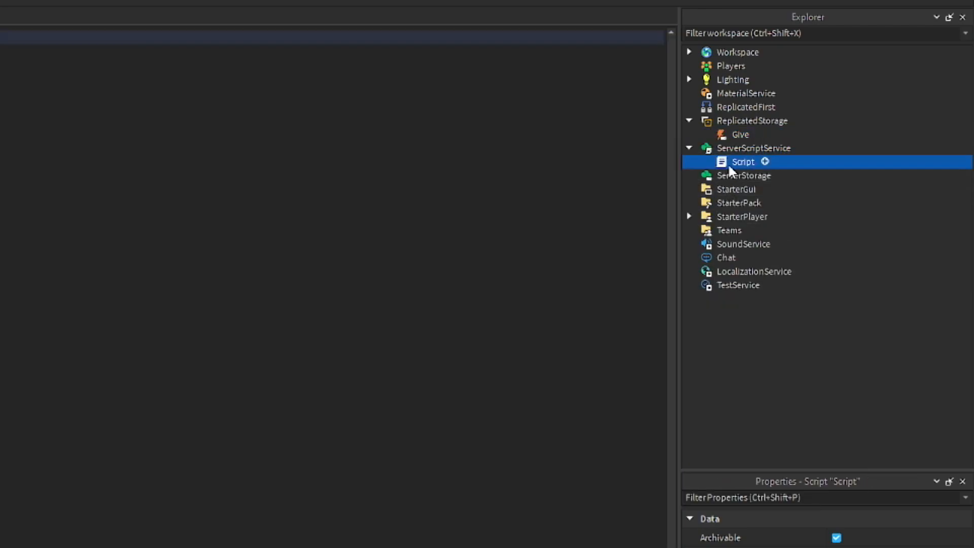
{"action": "type", "text": "CollG"}
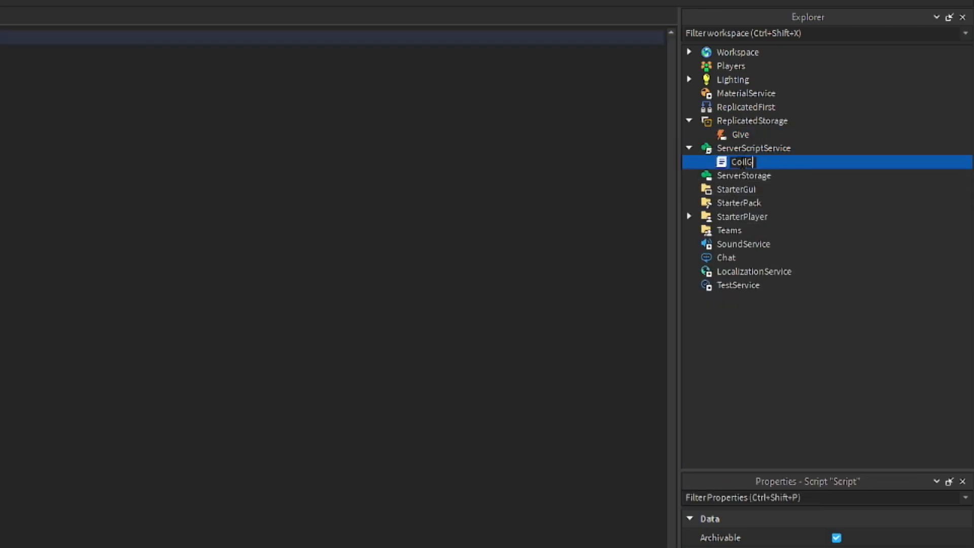
{"action": "type", "text": "Gamepass"}
{"action": "left_click", "coordinate": [333, 37]}
{"action": "type", "text": "loca"}
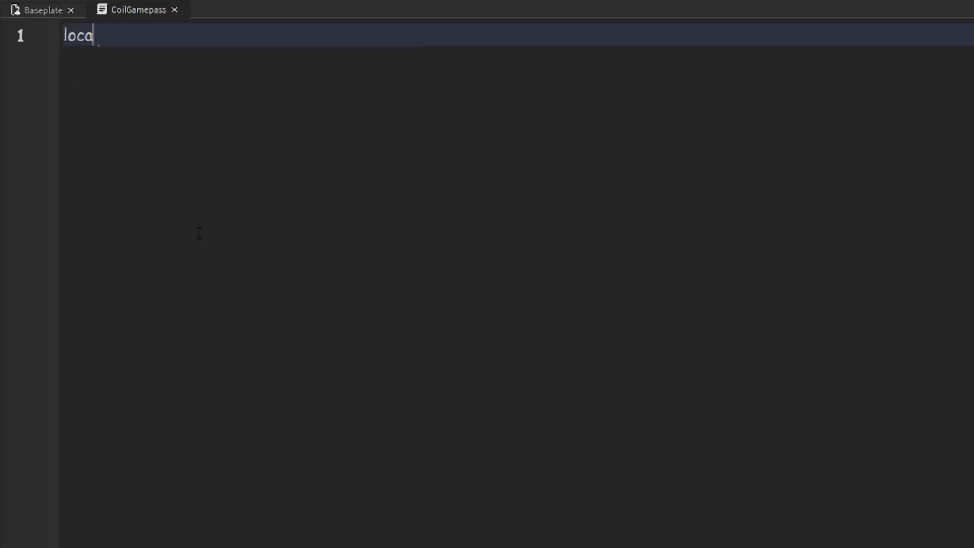
- Declare local mps as MarketplaceService and an empty gamepassid string
{"action": "type", "text": "l mps ="}
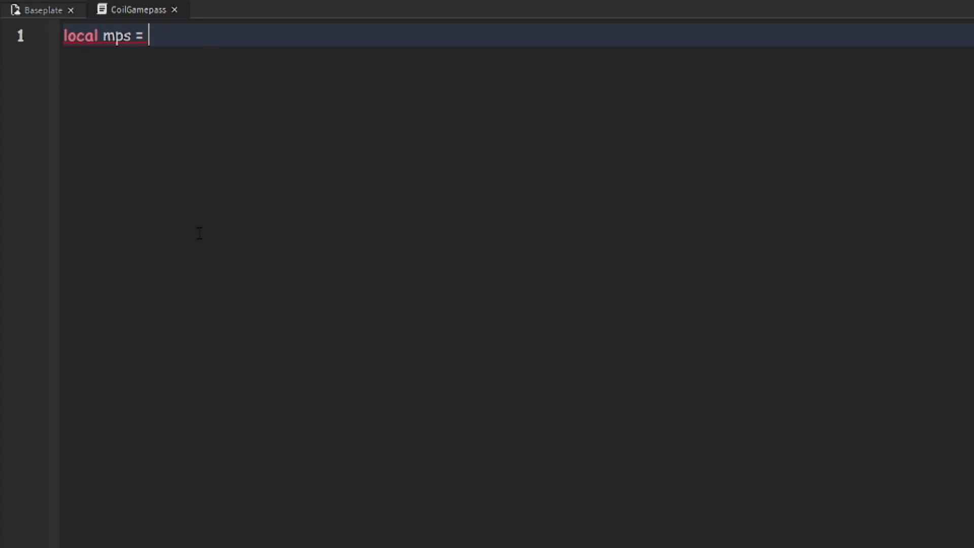
{"action": "type", "text": "game:GetService(\"Mar\")"}
{"action": "type", "text": "local g"}
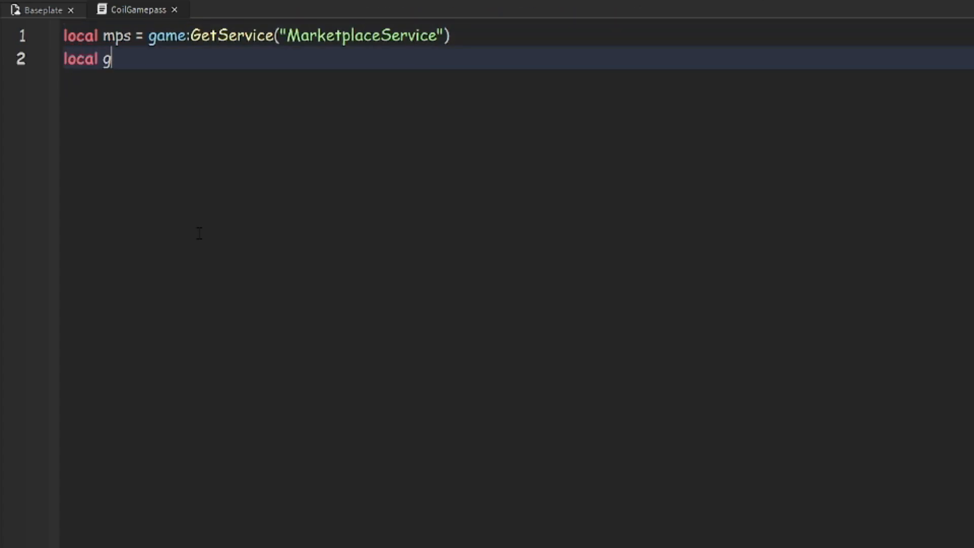
{"action": "type", "text": "amepassid"}
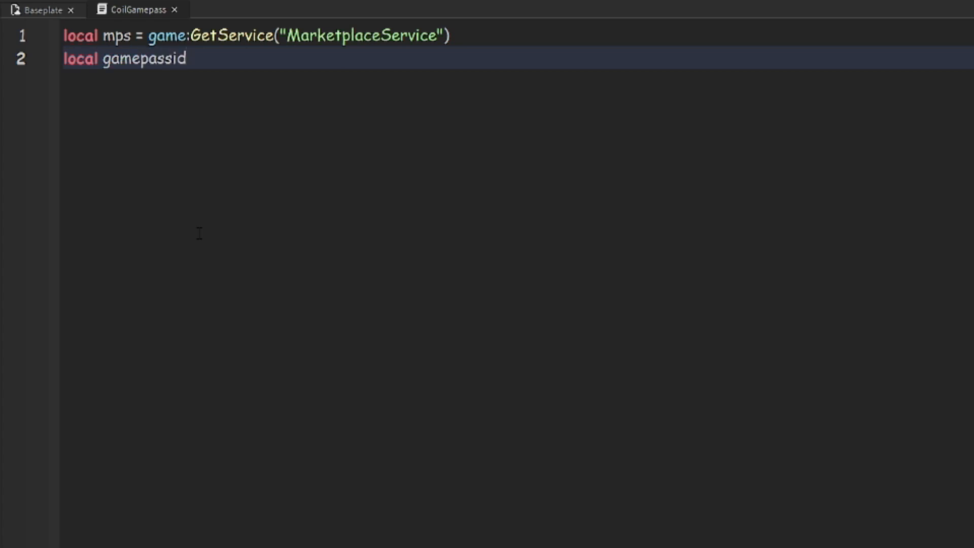
{"action": "type", "text": "= \"\""}
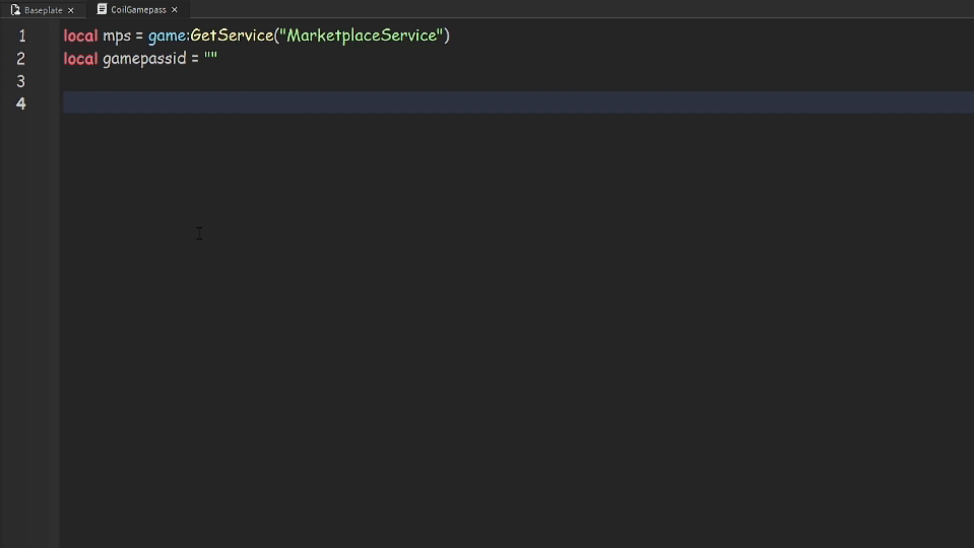
- Add a PlayerAdded:Connect function checking mps:UserOwnsGamePassAsync with player.UserId
{"action": "type", "text": "game.Players.P"}
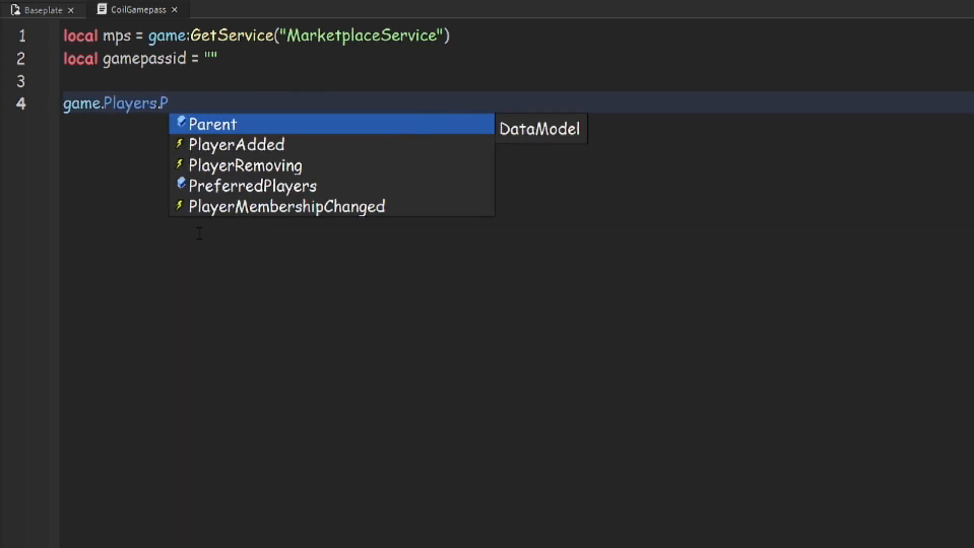
{"action": "type", "text": "layerAdded:Connect(function(palyer"}
{"action": "type", "text": "if"}
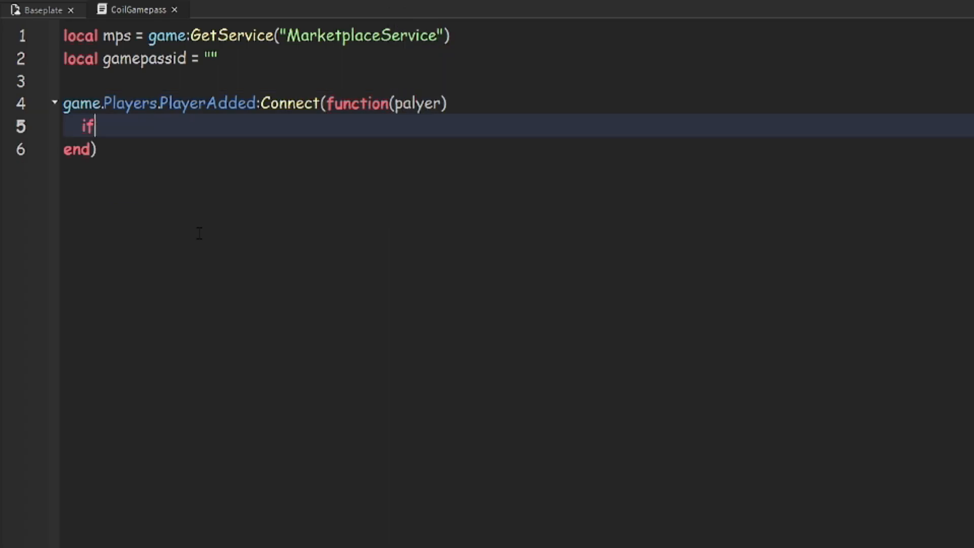
{"action": "type", "text": "mps:UserOwnsGamePassAsync("}
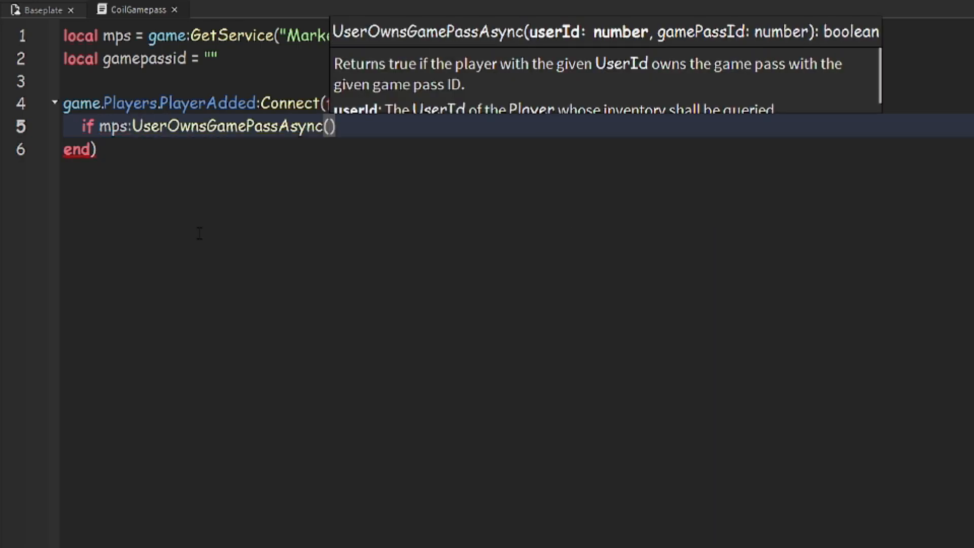
{"action": "type", "text": "player"}
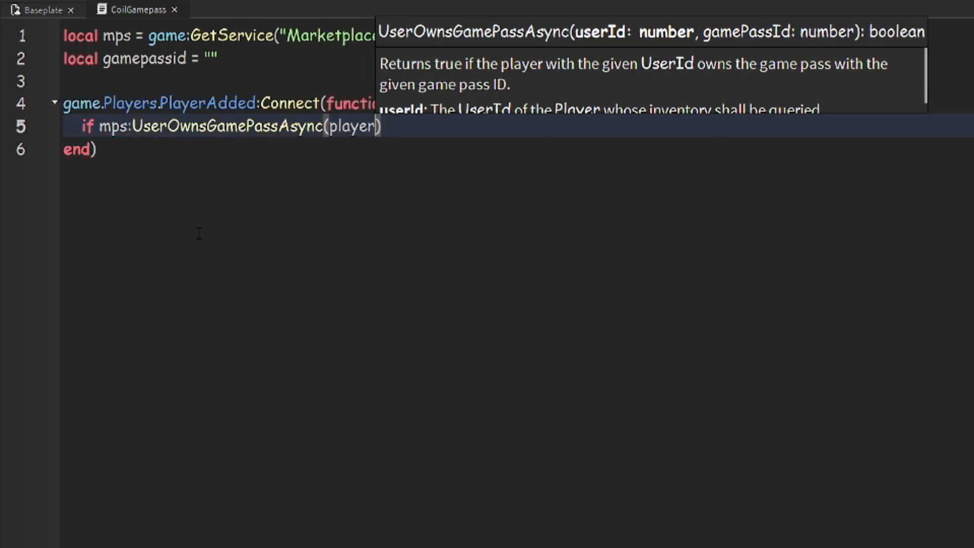
{"action": "type", "text": ".UserId.gamepassid"}
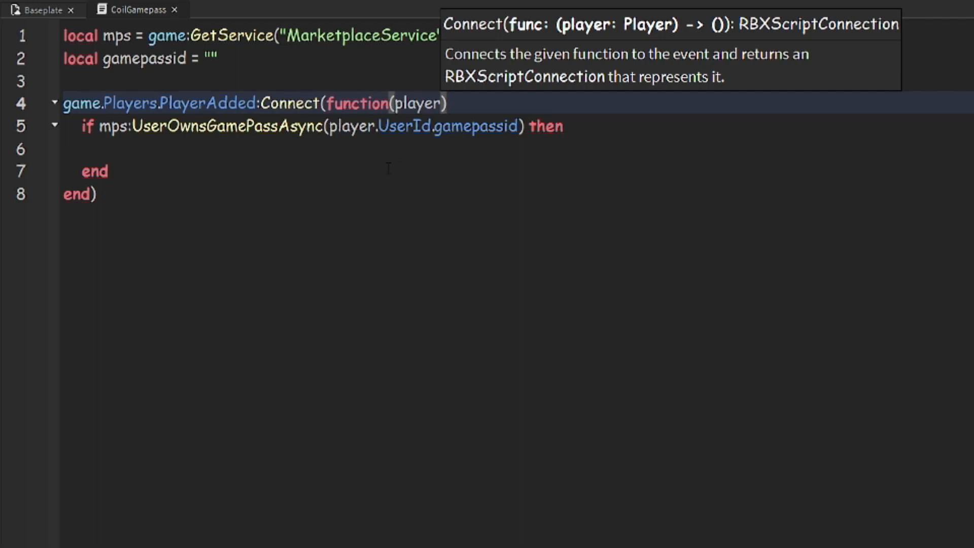
- Clone ServerStorage.GravityCoil into the player's Backpack, plus a duplicate line for StarterGear
{"action": "type", "text": "game."}
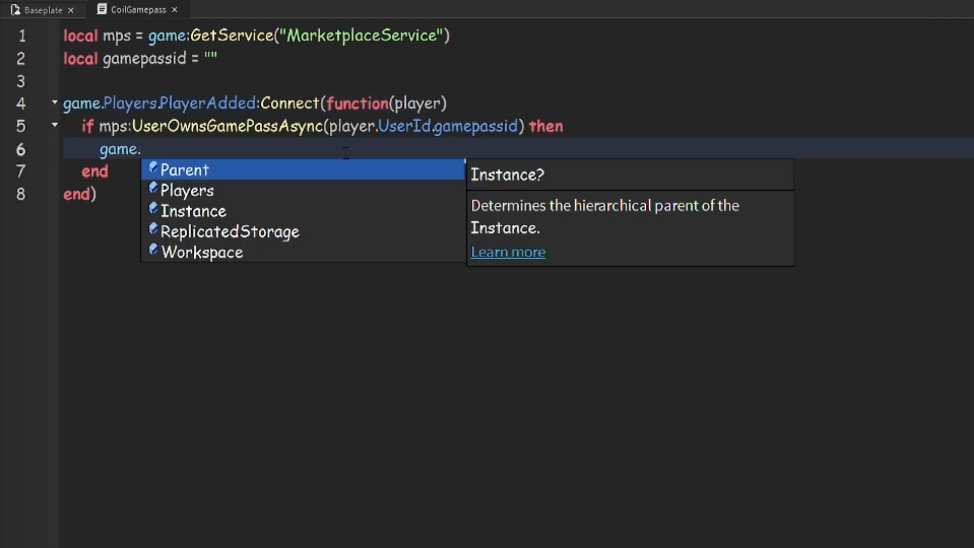
{"action": "type", "text": "ServerStorage"}
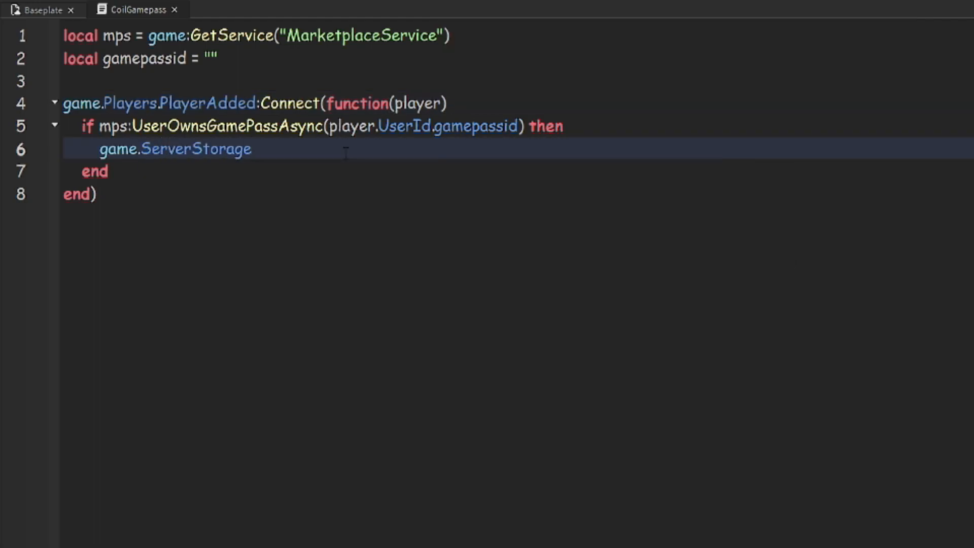
{"action": "type", "text": ".GravityCoil"}
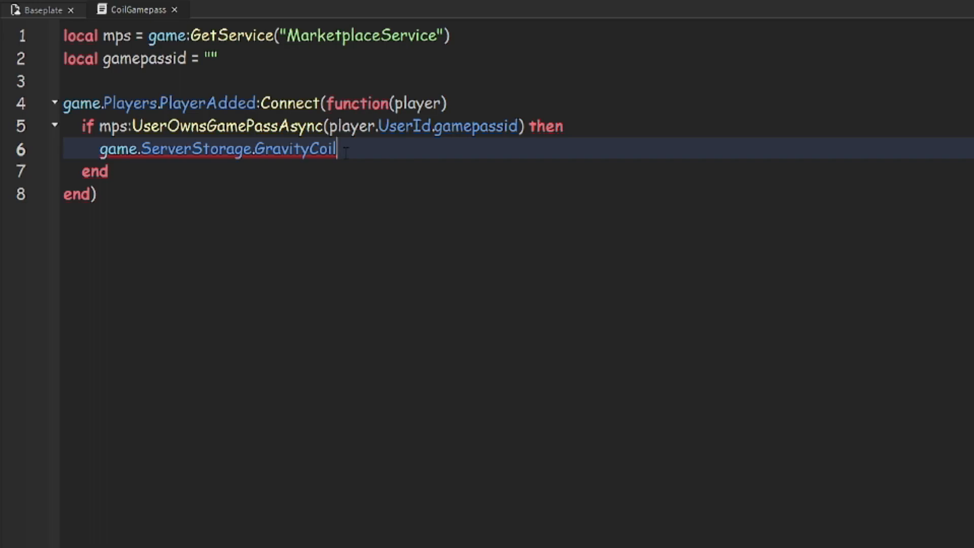
{"action": "type", "text": ":Clone().par"}
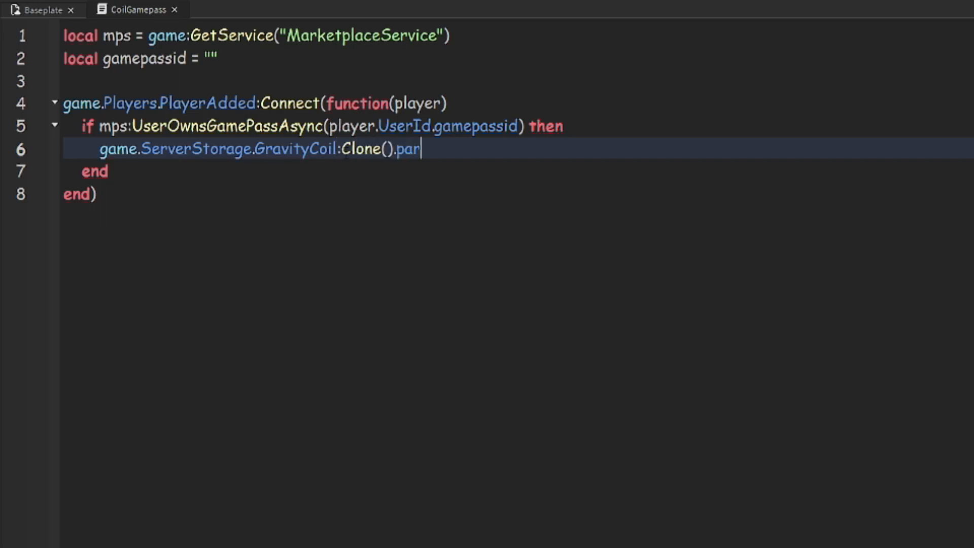
{"action": "type", "text": "ent ="}
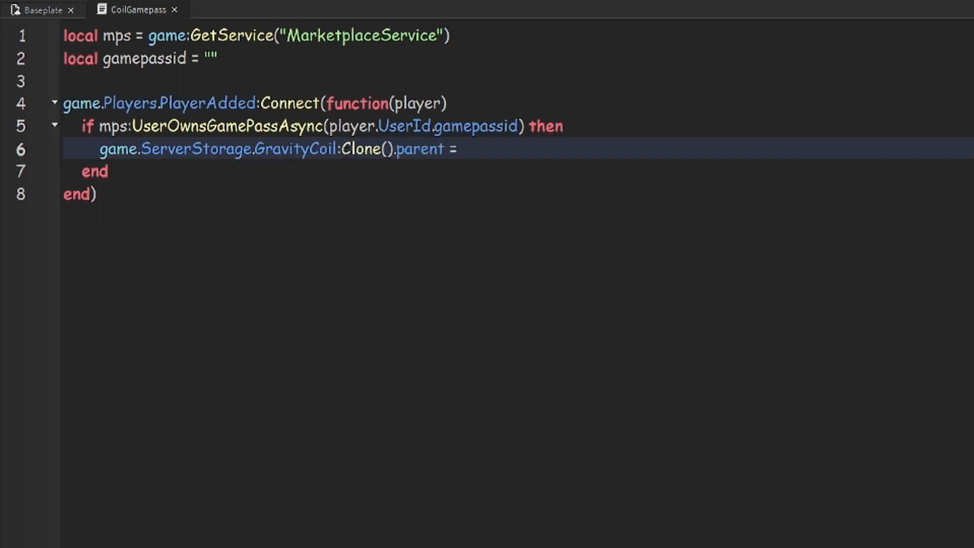
{"action": "type", "text": "player:waitForChild(\"B"}
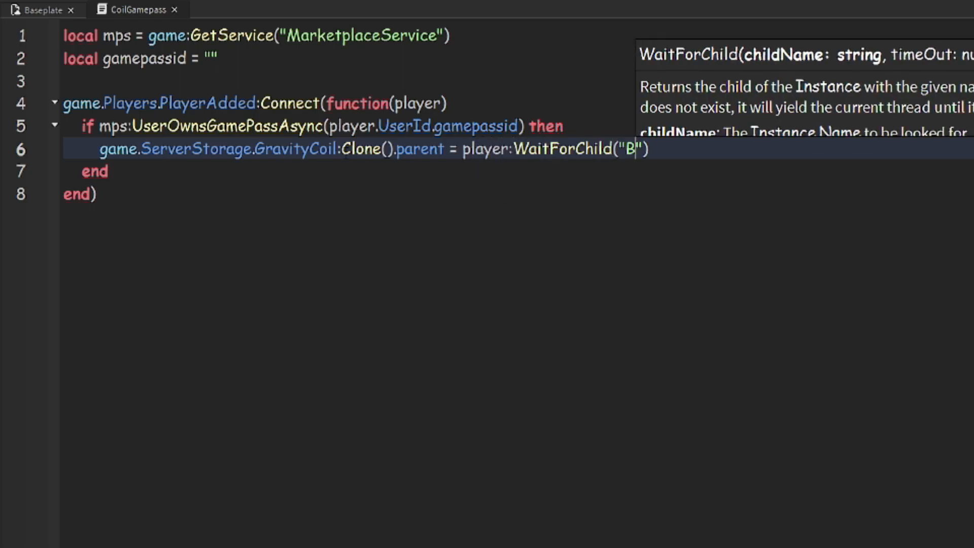
{"action": "type", "text": "ackpack"}
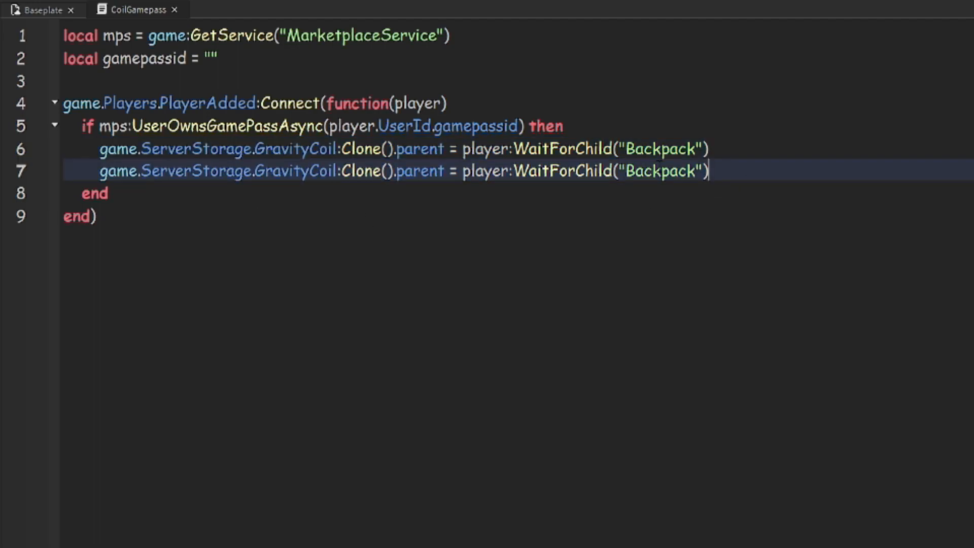
{"action": "type", "text": "Star"}
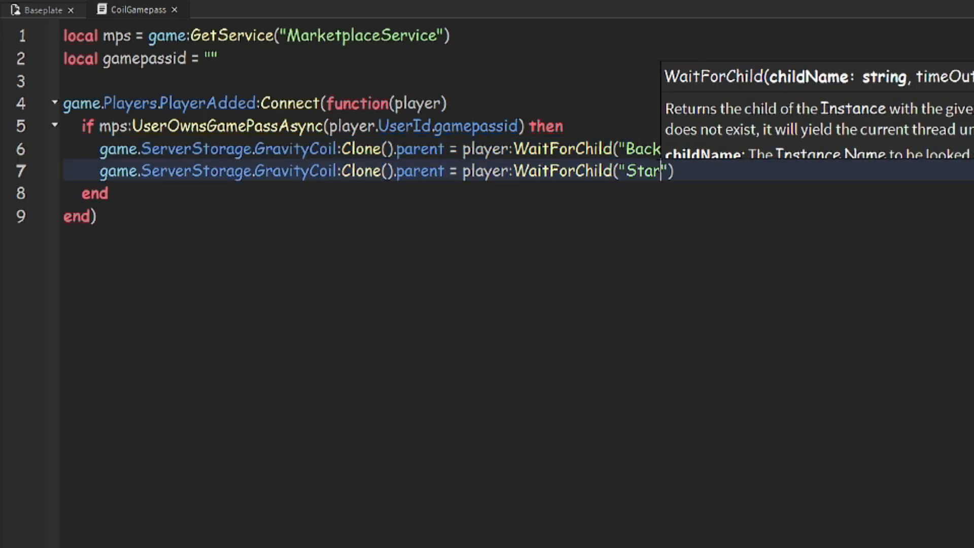
{"action": "type", "text": "ga"}
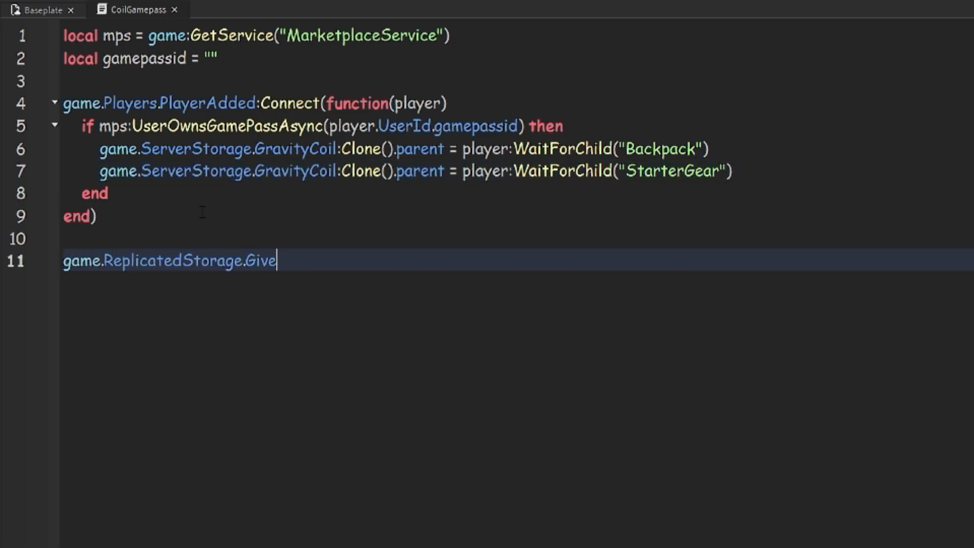
- Type game.ReplicatedStorage.Give.OnServerEvent:Connect(function on line 11
{"action": "type", "text": "."}
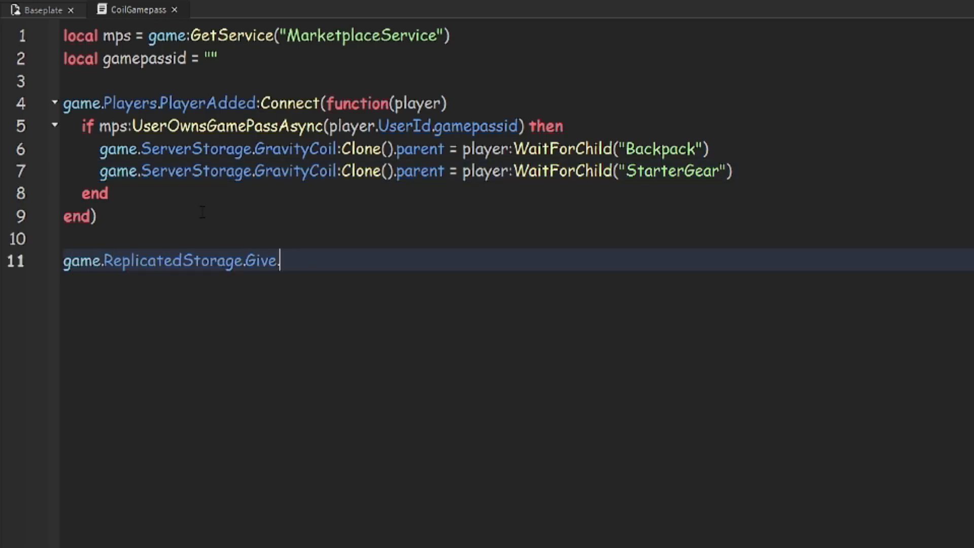
{"action": "type", "text": "OnServerEvent"}
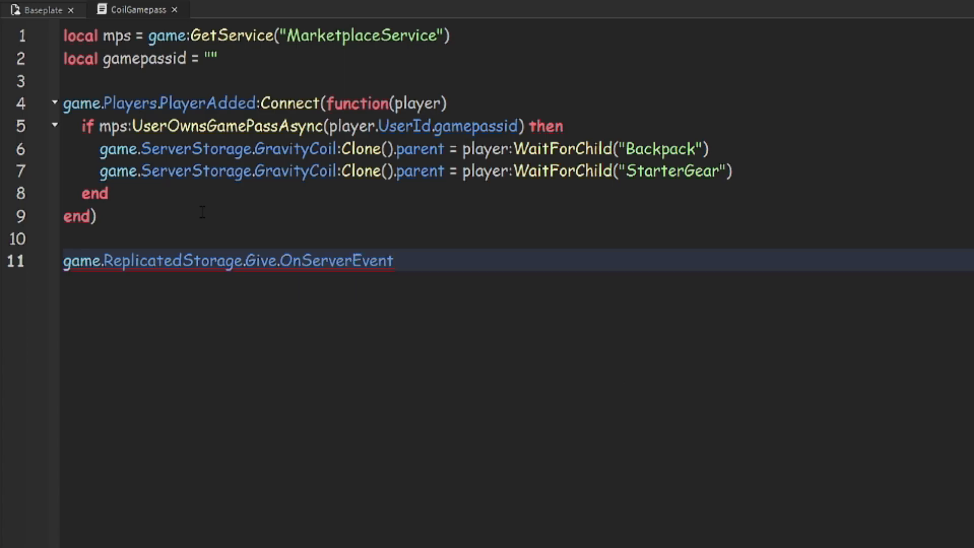
{"action": "type", "text": ":Connect(function"}
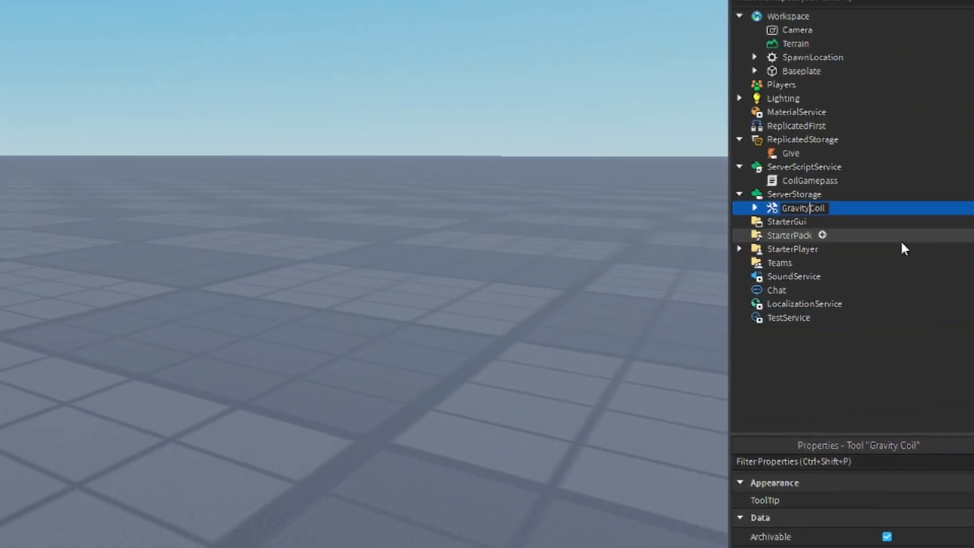
- Rename the tool GravityCoil and publish the place as 'Coil Gamepass Test'
{"action": "left_click", "coordinate": [809, 180]}
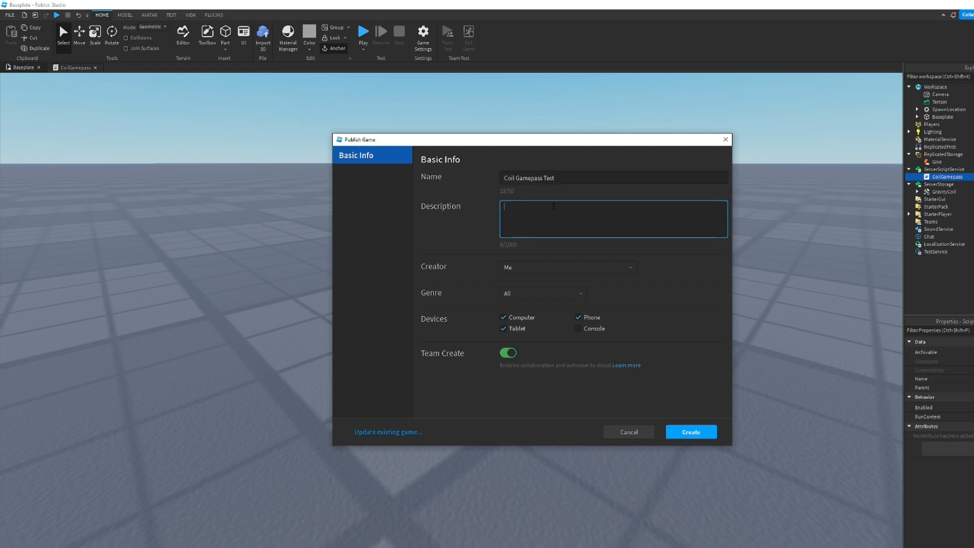
{"action": "type", "text": "Coil Gamepass Test"}
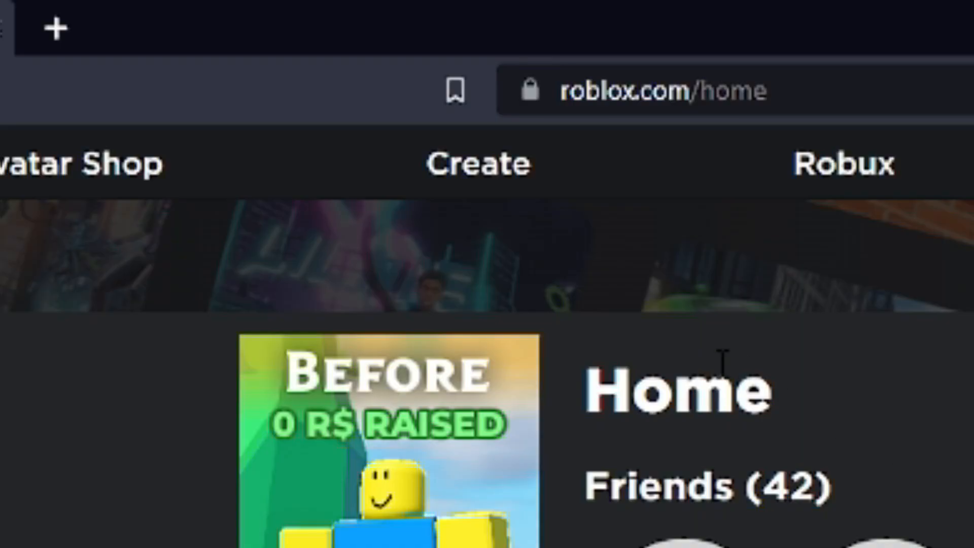
- Open the Coil Gamepass Test experience's Store passes and begin Add Pass
{"action": "left_click", "coordinate": [477, 163]}
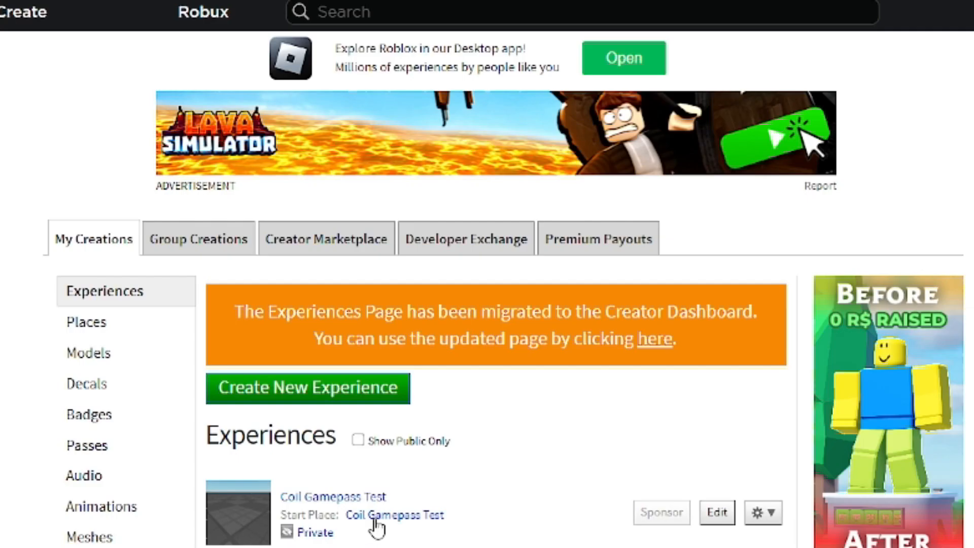
{"action": "left_click", "coordinate": [334, 496]}
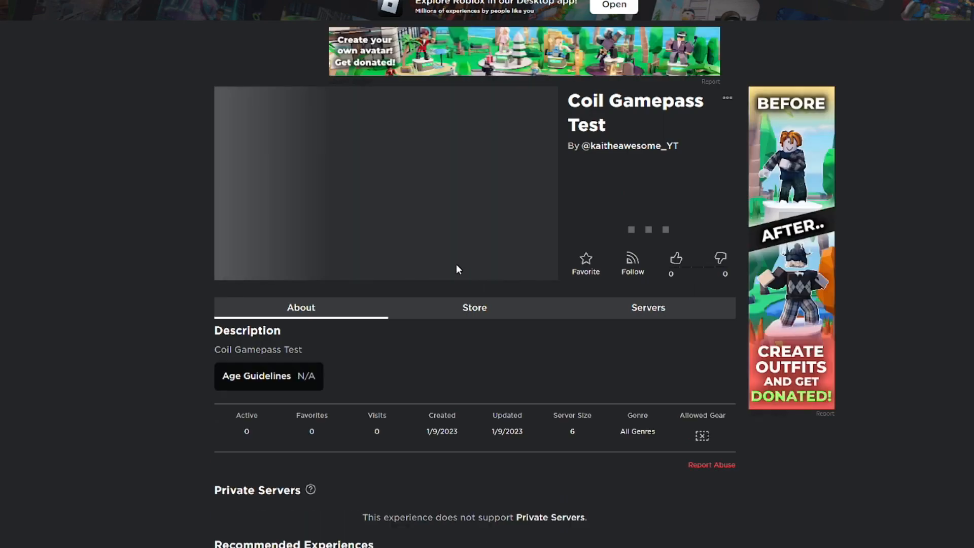
{"action": "left_click", "coordinate": [474, 307]}
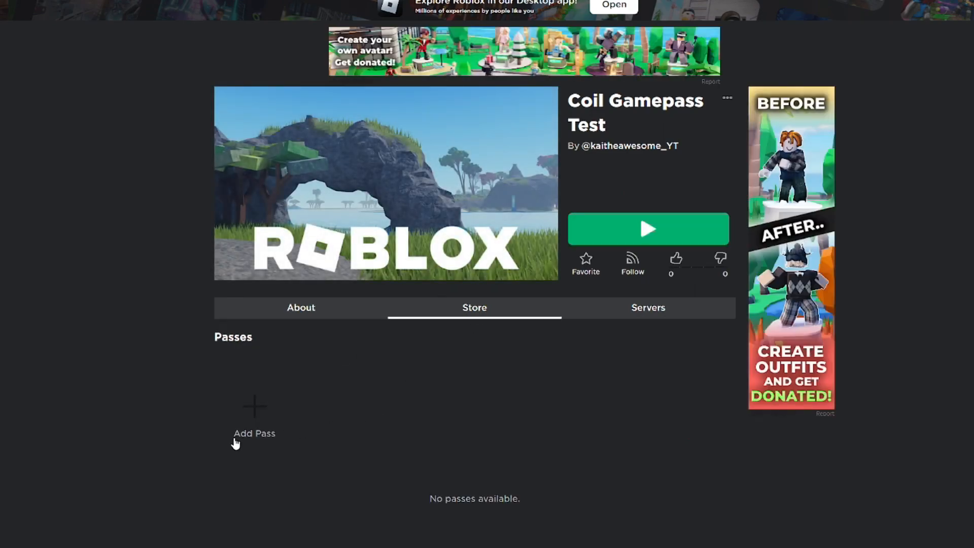
{"action": "left_click", "coordinate": [254, 419]}
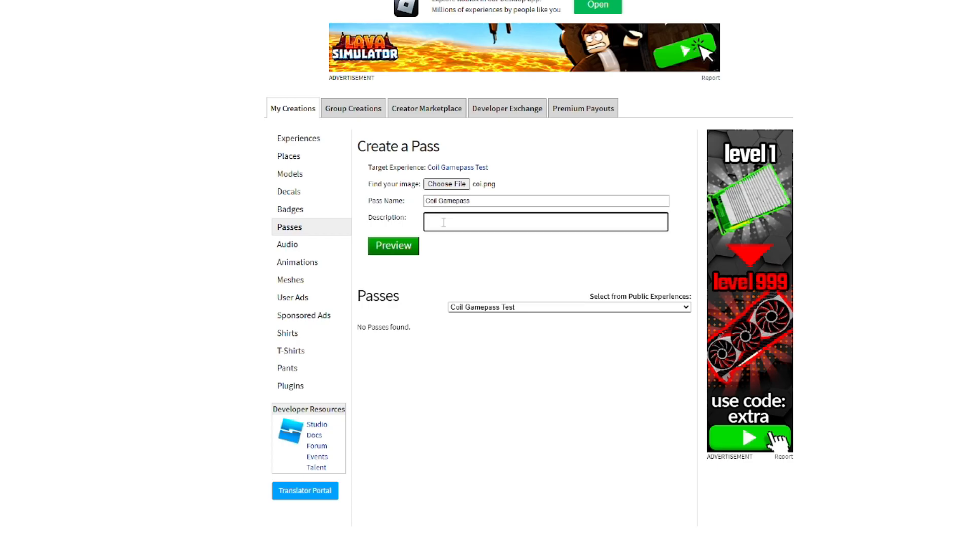
- Preview and verify the Coil Gamepass upload, then open its page and select the ID
{"action": "left_click", "coordinate": [393, 244]}
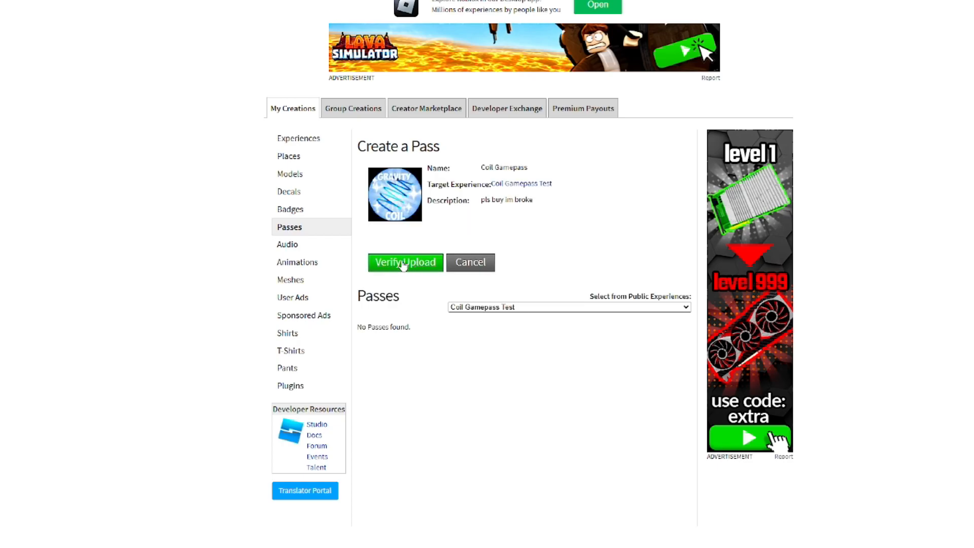
{"action": "left_click", "coordinate": [405, 262]}
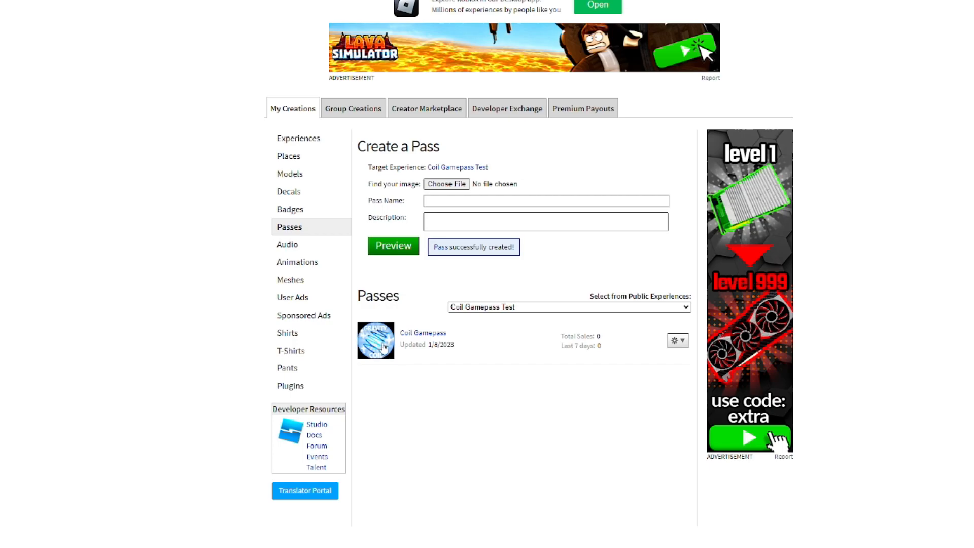
{"action": "left_click", "coordinate": [423, 333]}
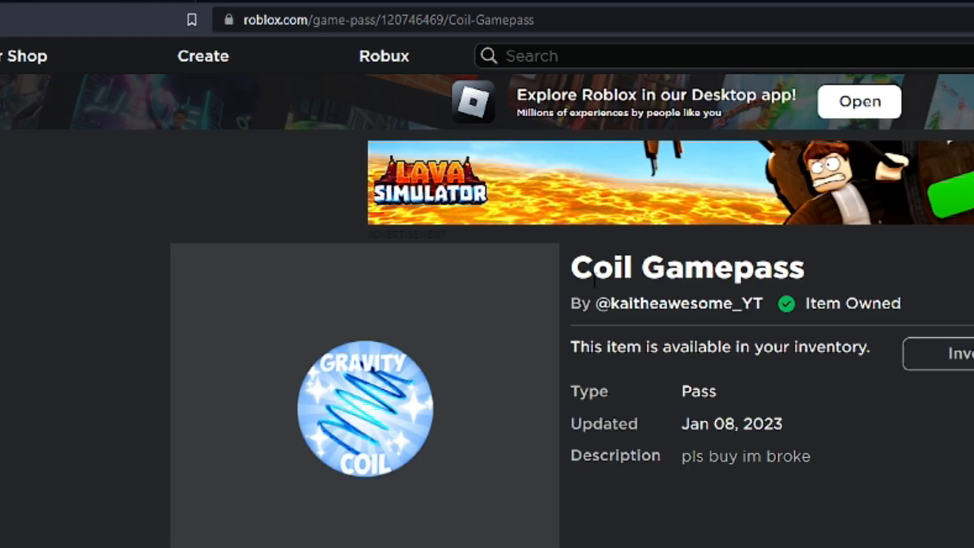
{"action": "double_click", "coordinate": [488, 20]}
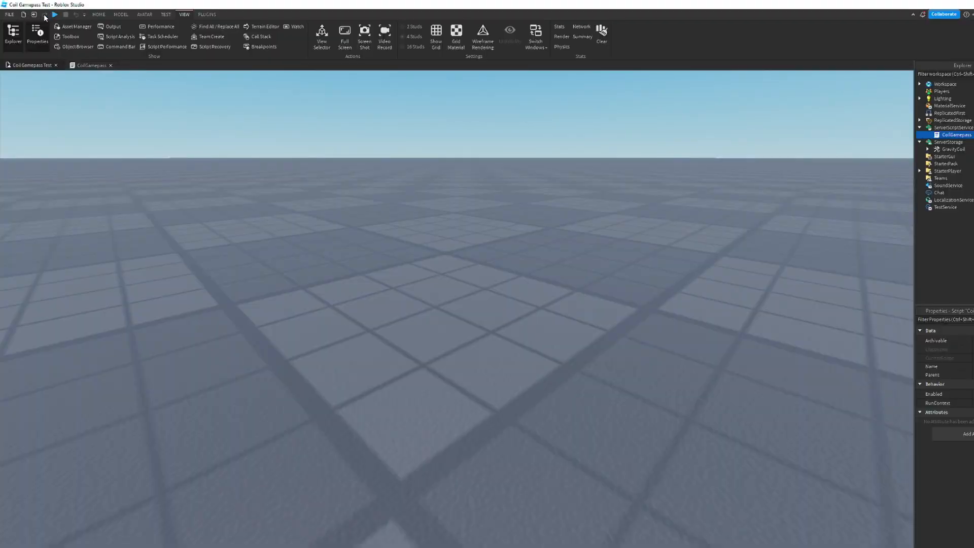
- Click the top-left toolbar button in Roblox Studio
{"action": "left_click", "coordinate": [53, 14]}
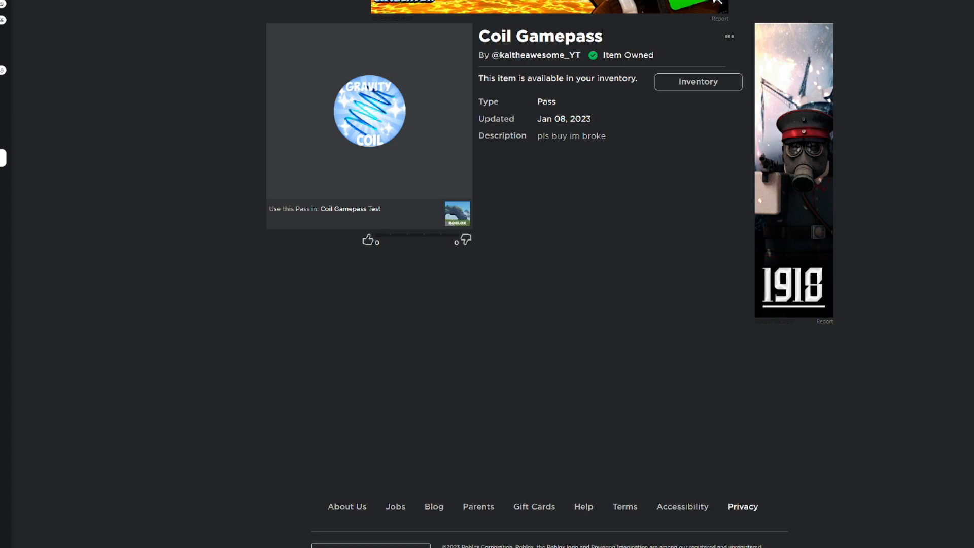
- Choose Delete from Inventory from the Coil Gamepass page's ... menu
{"action": "left_click", "coordinate": [729, 36]}
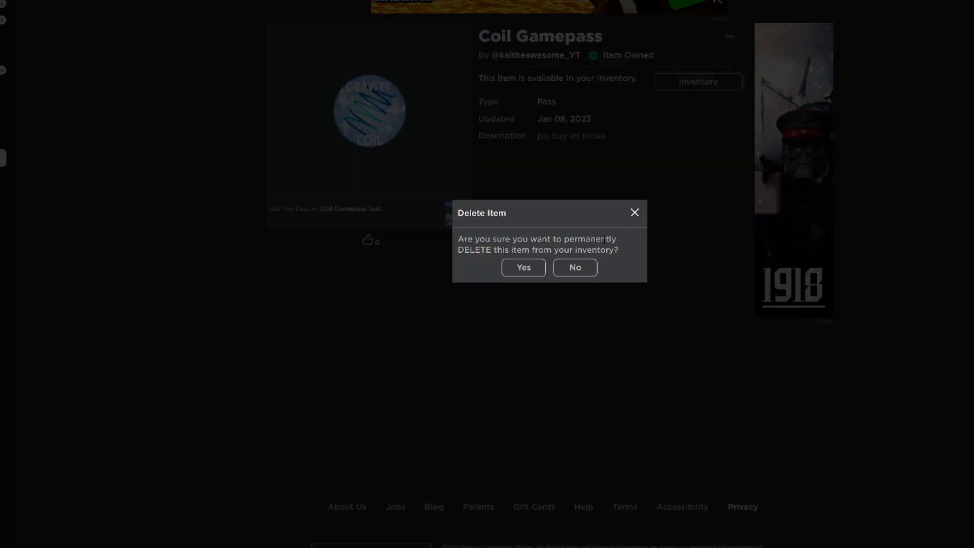